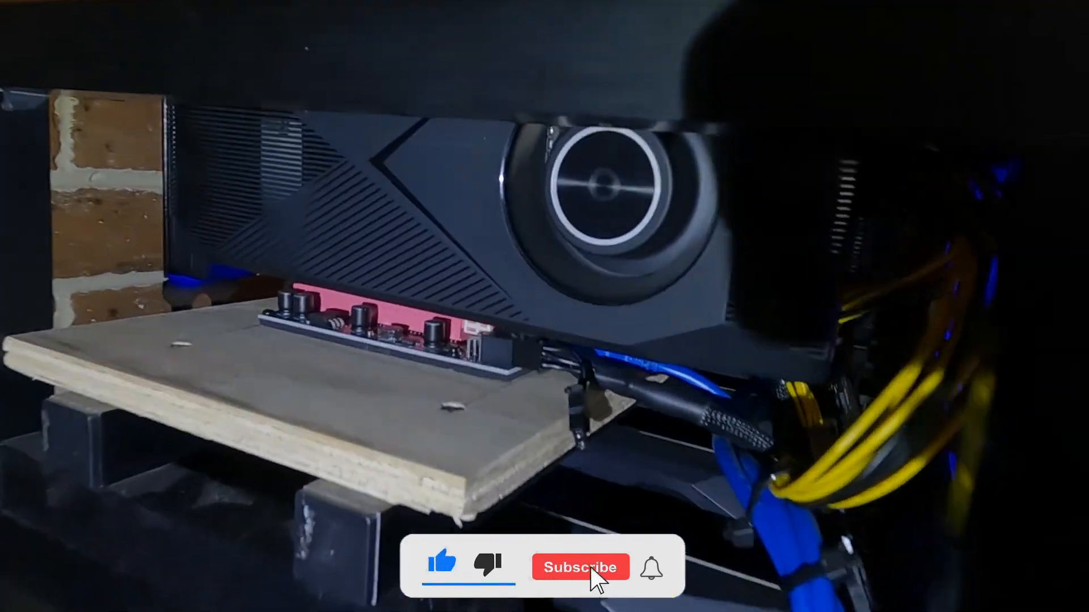
{"action": "left_click", "coordinate": [579, 567]}
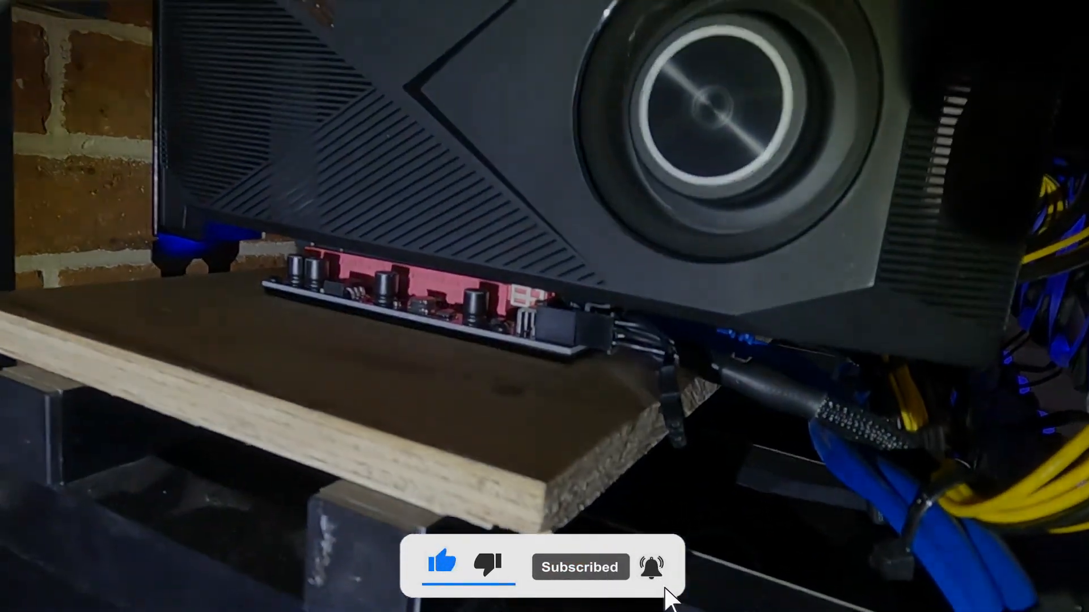